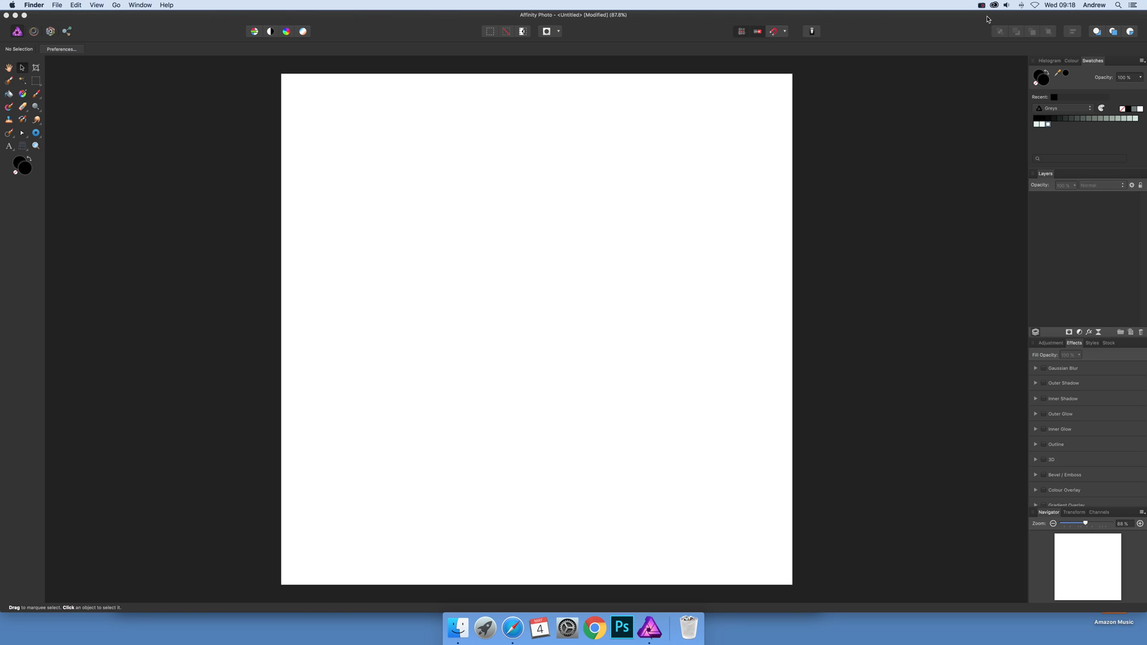
mouse_move(222, 67)
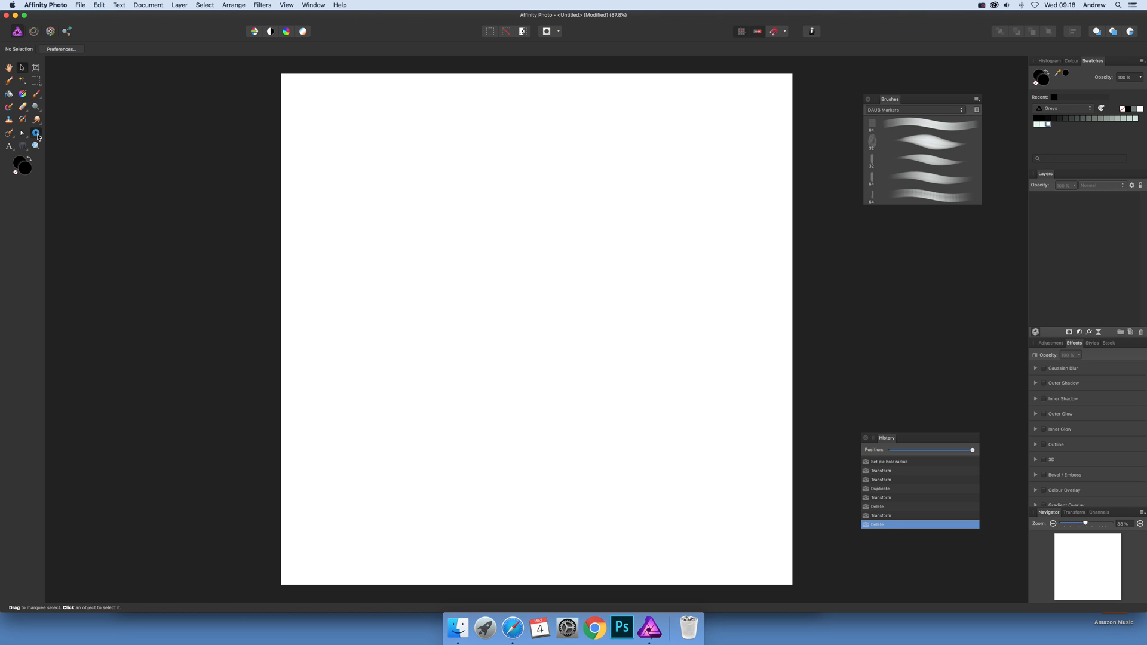
Step: Choose the Donut tool to draw a large black ring on the white canvas
left_click(35, 132)
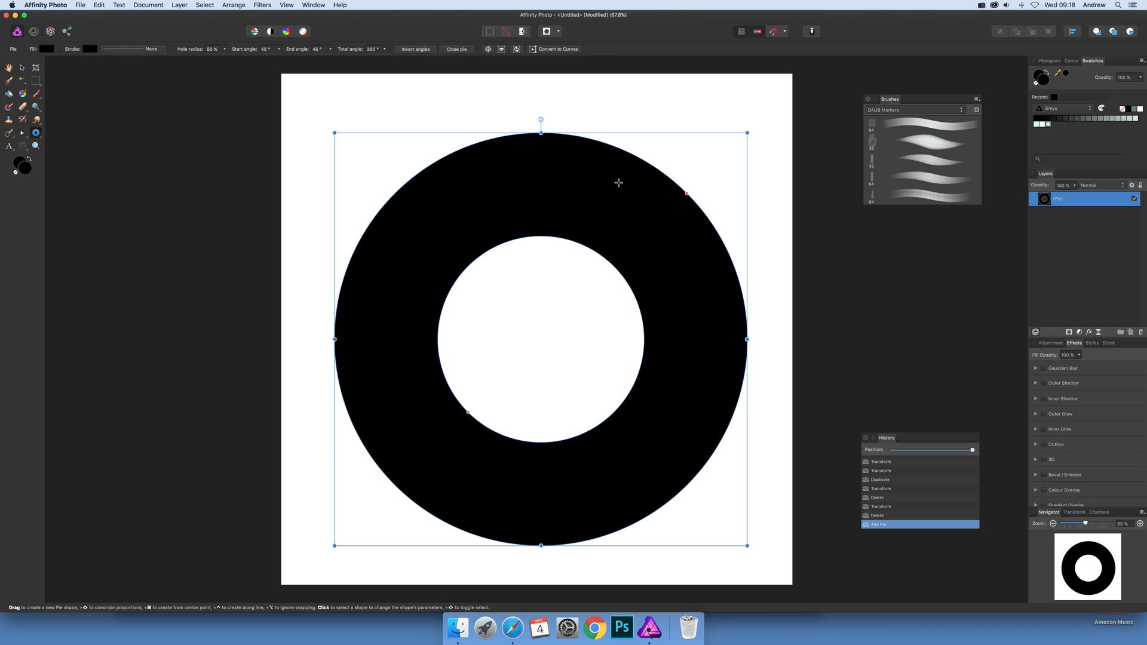
mouse_move(477, 402)
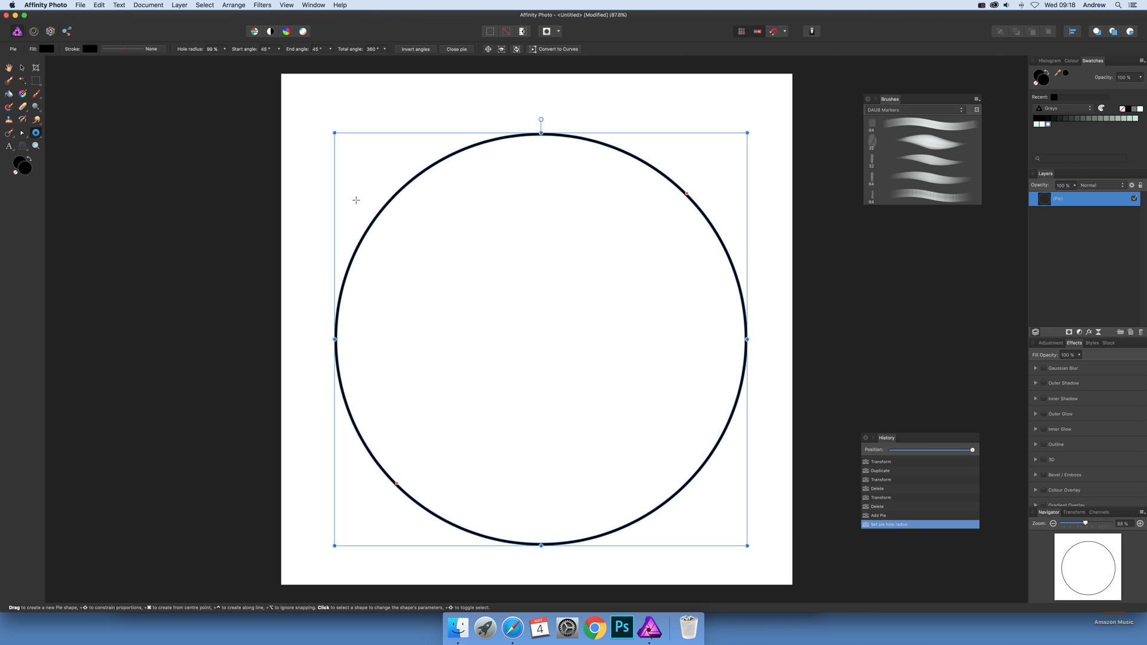
mouse_move(206, 56)
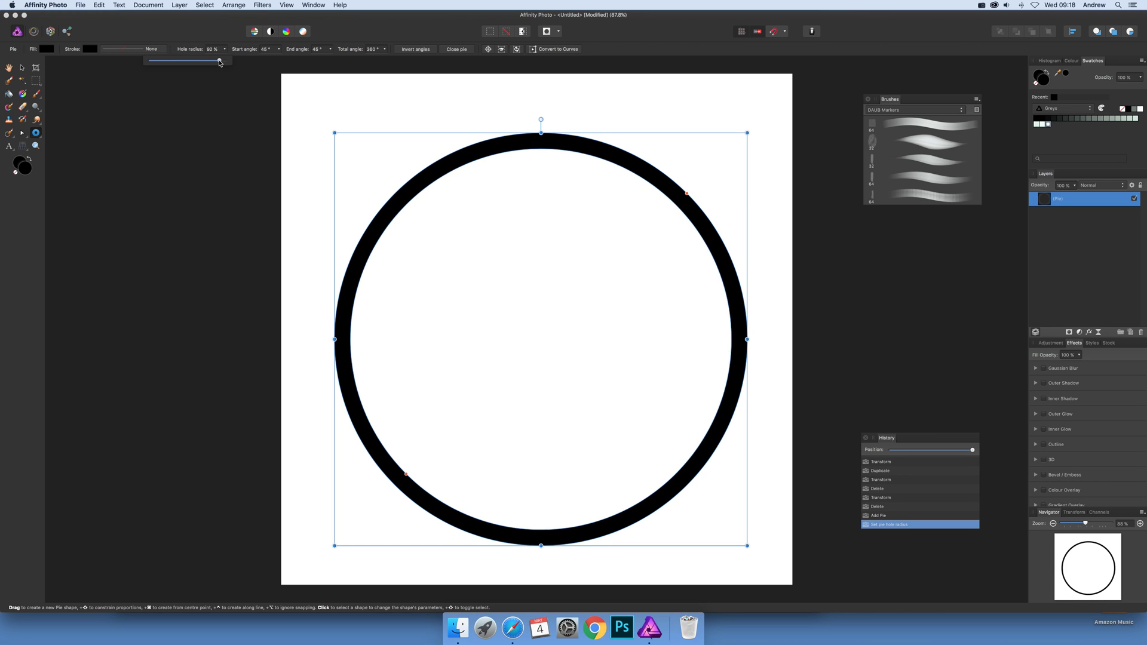
Step: Adjust the ring's Hole radius between about 80% and 87% to make it a thin outline
left_click_drag(220, 60, 216, 60)
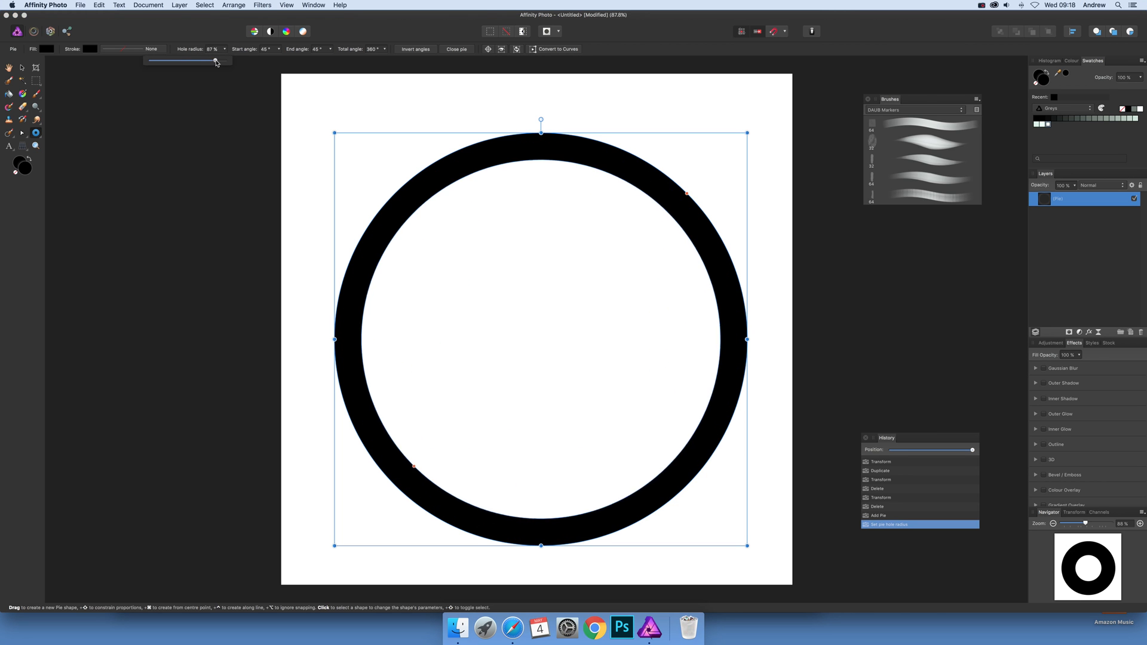
left_click_drag(211, 61, 216, 61)
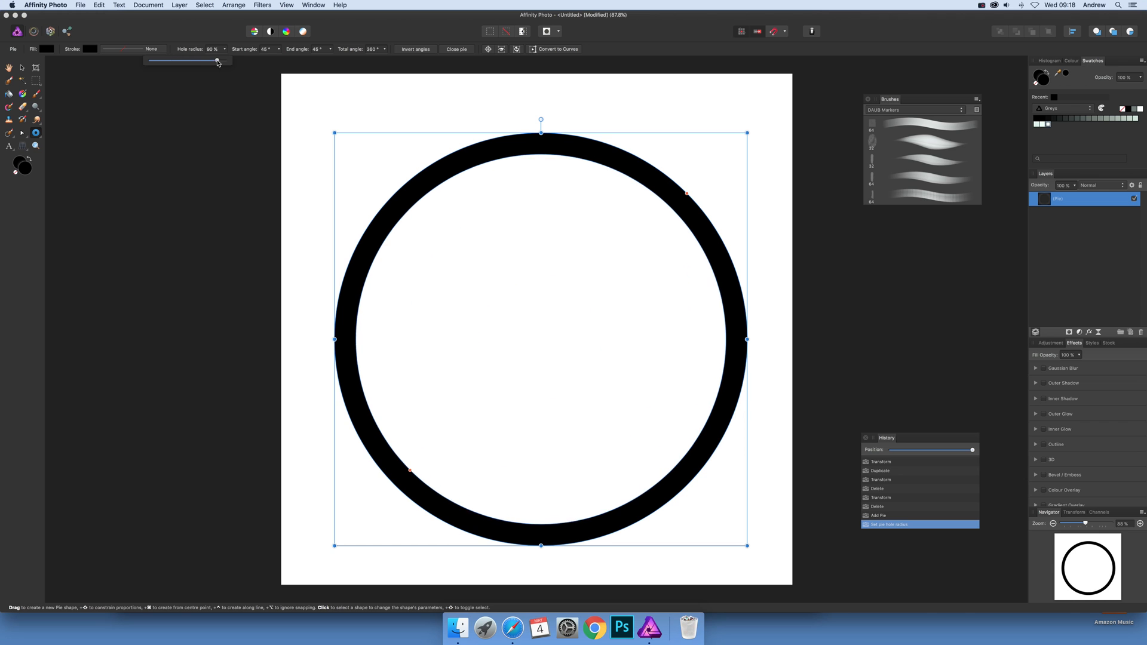
left_click_drag(208, 60, 220, 60)
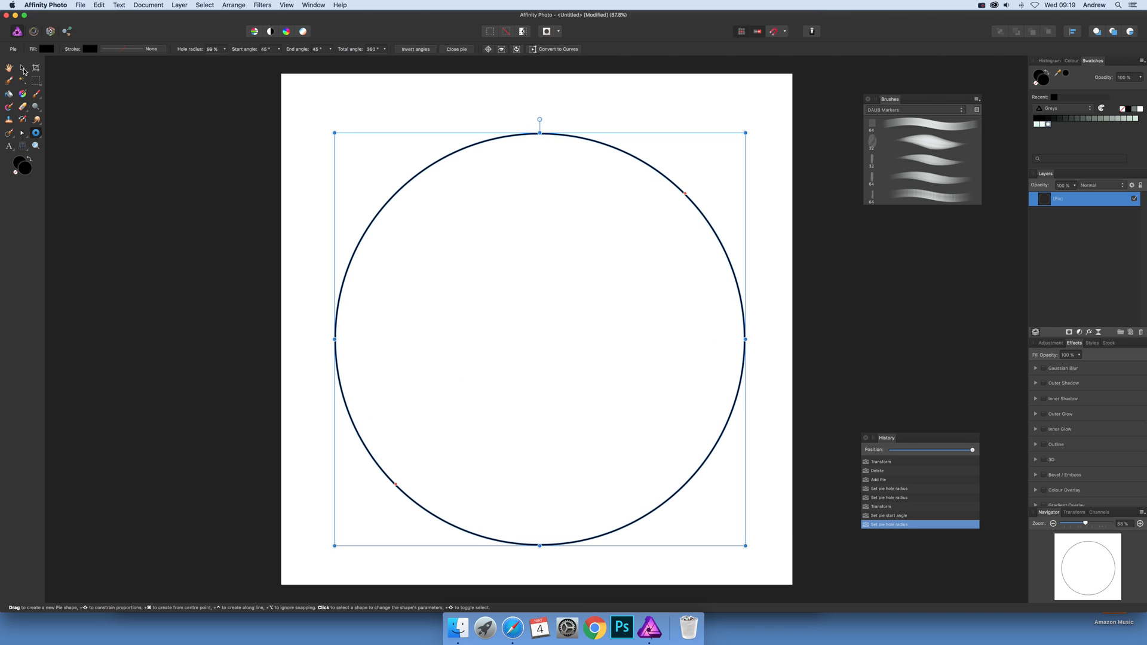
Step: Switch to the Move Tool so the thin ring can be duplicated and repositioned
left_click(23, 68)
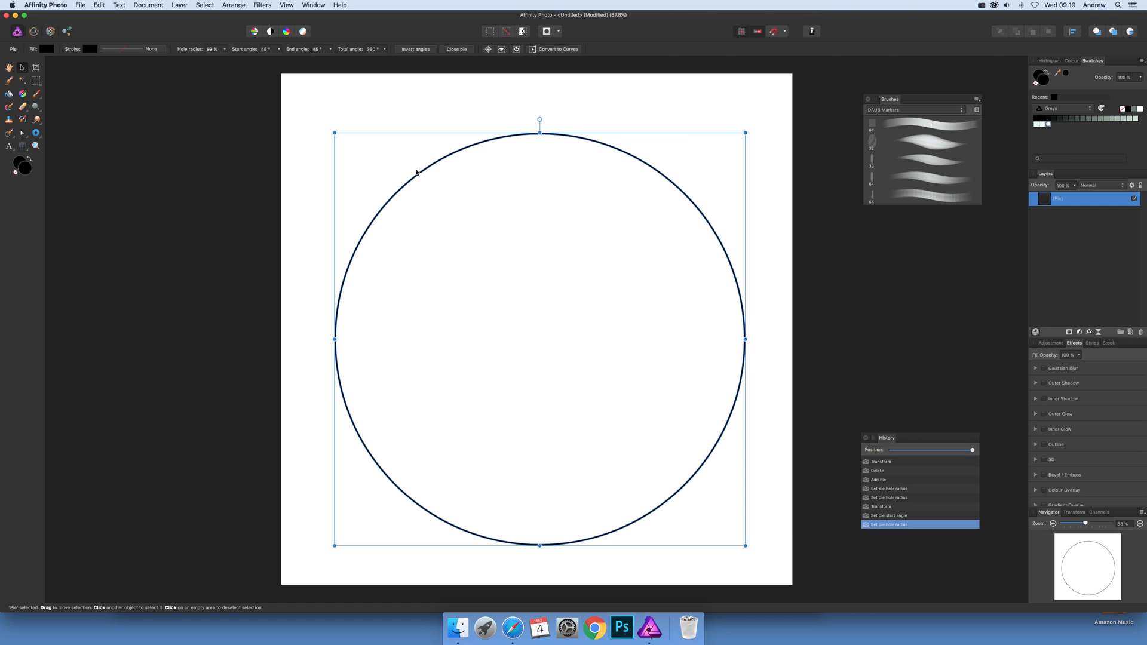
mouse_move(472, 145)
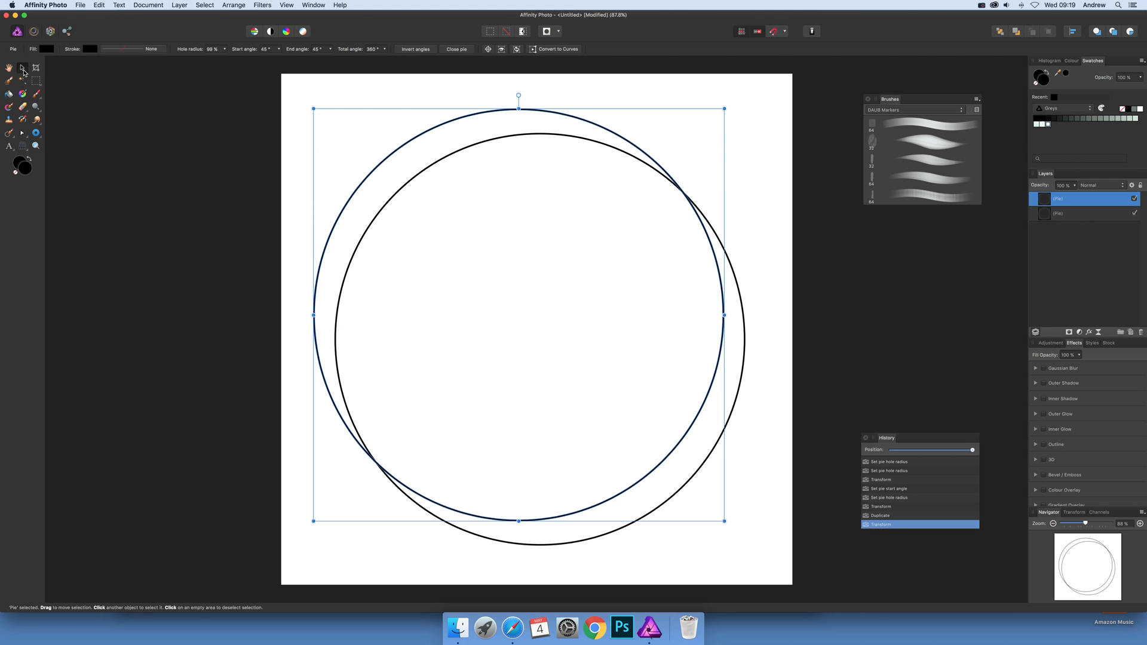
mouse_move(441, 126)
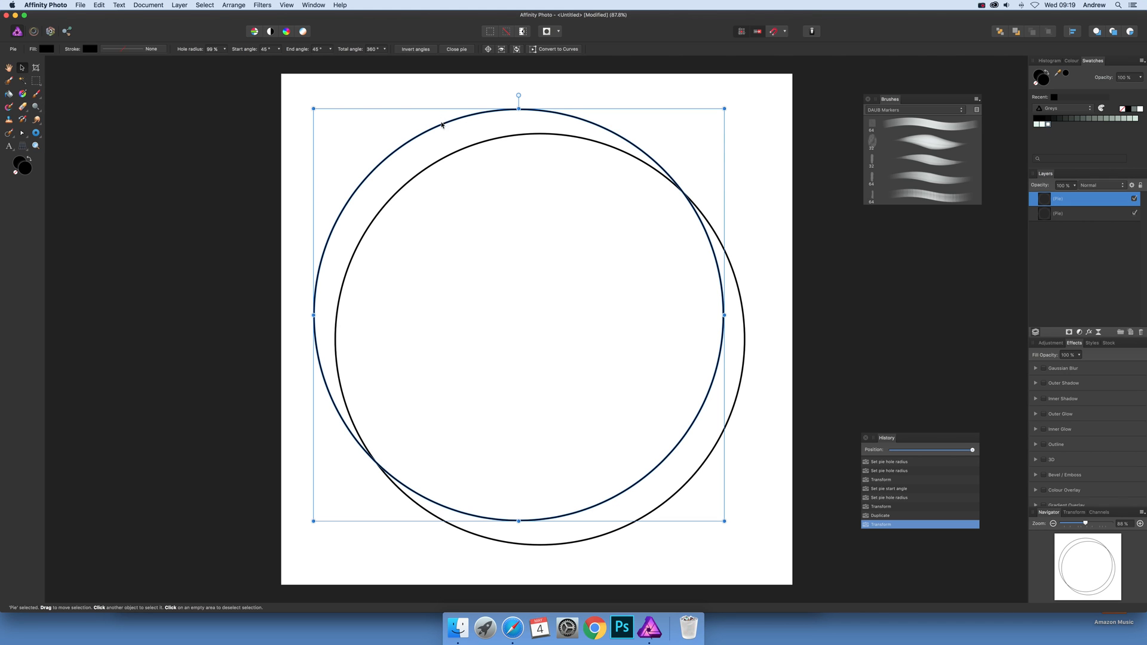